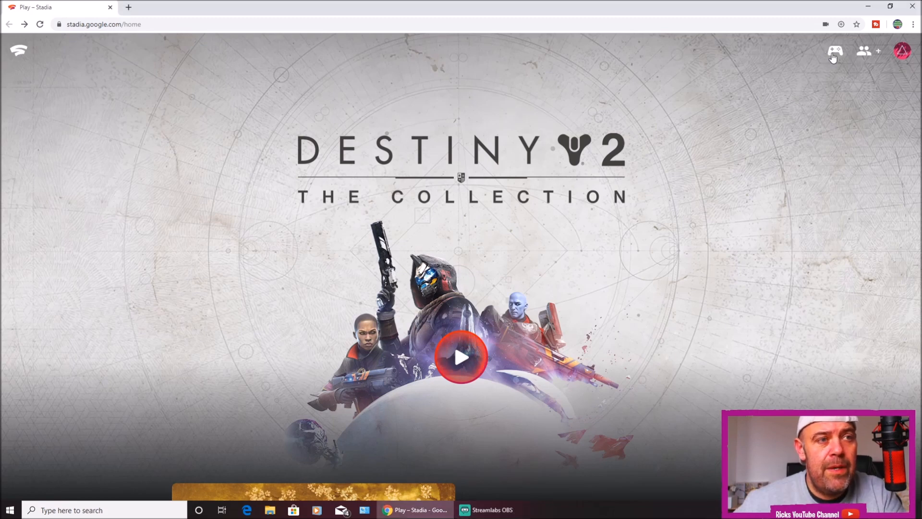
# Make the Stadia Destiny 2: The Collection page fill the whole screen
pyautogui.click(835, 51)
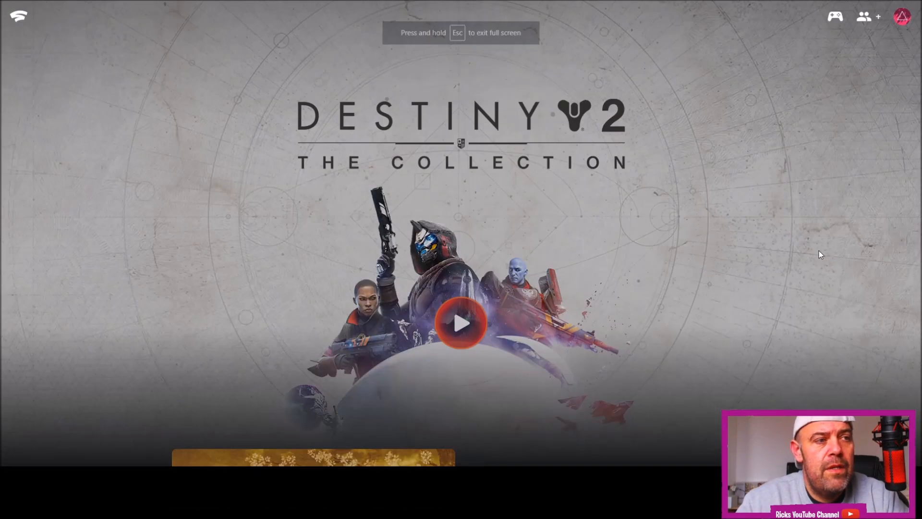
# Launch Destiny 2 and load the Titan into the New Light Cosmodrome mission
pyautogui.click(462, 323)
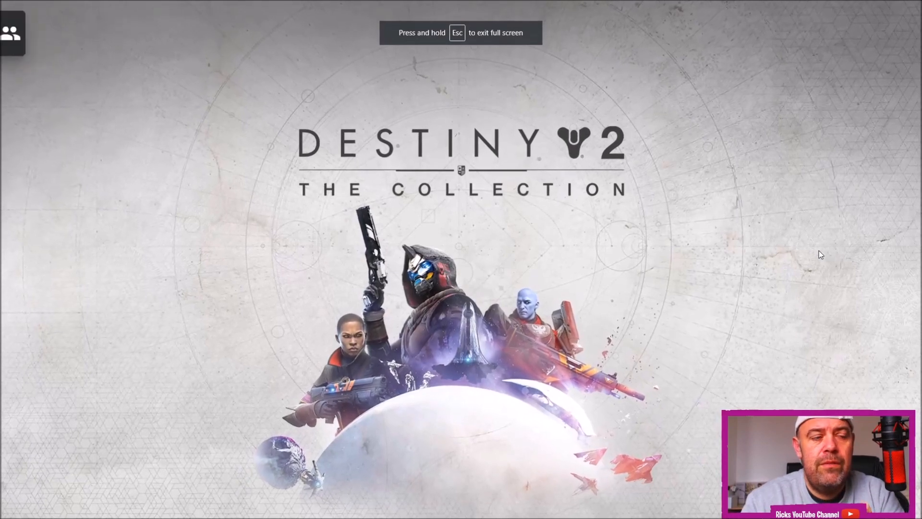
pyautogui.moveTo(10, 33)
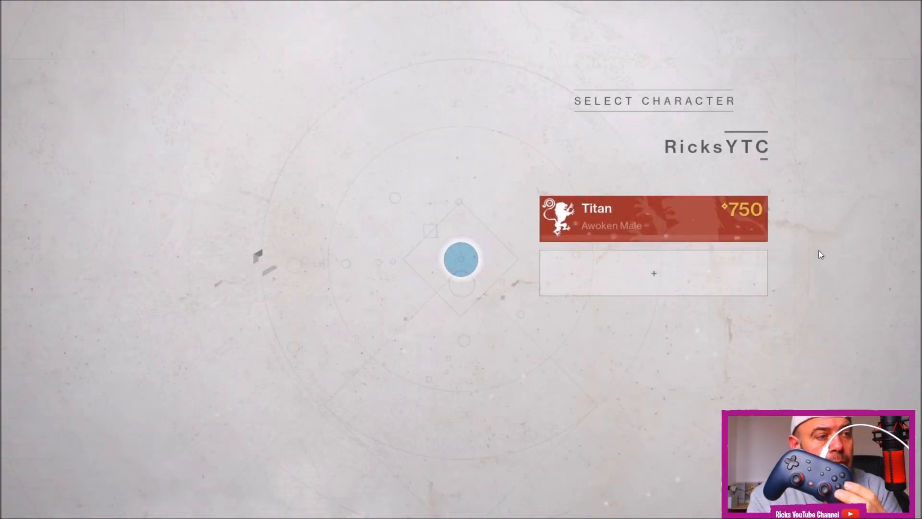
pyautogui.click(653, 217)
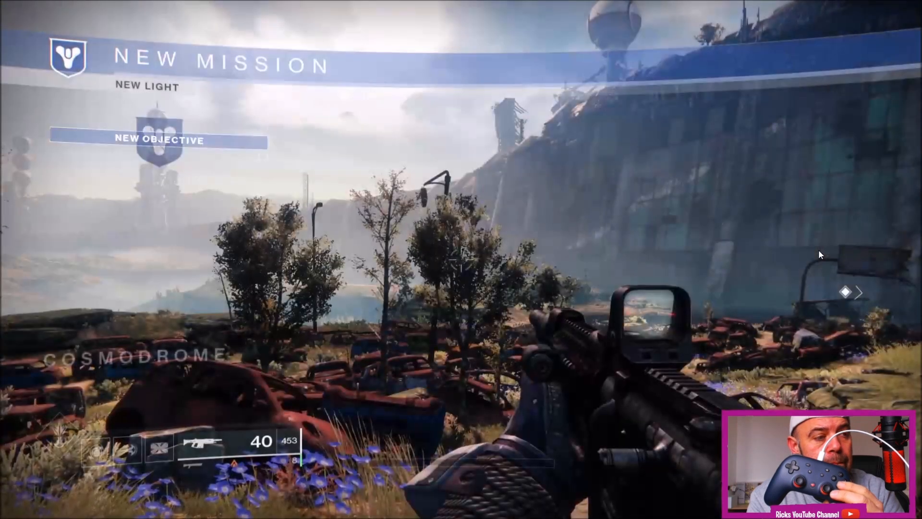